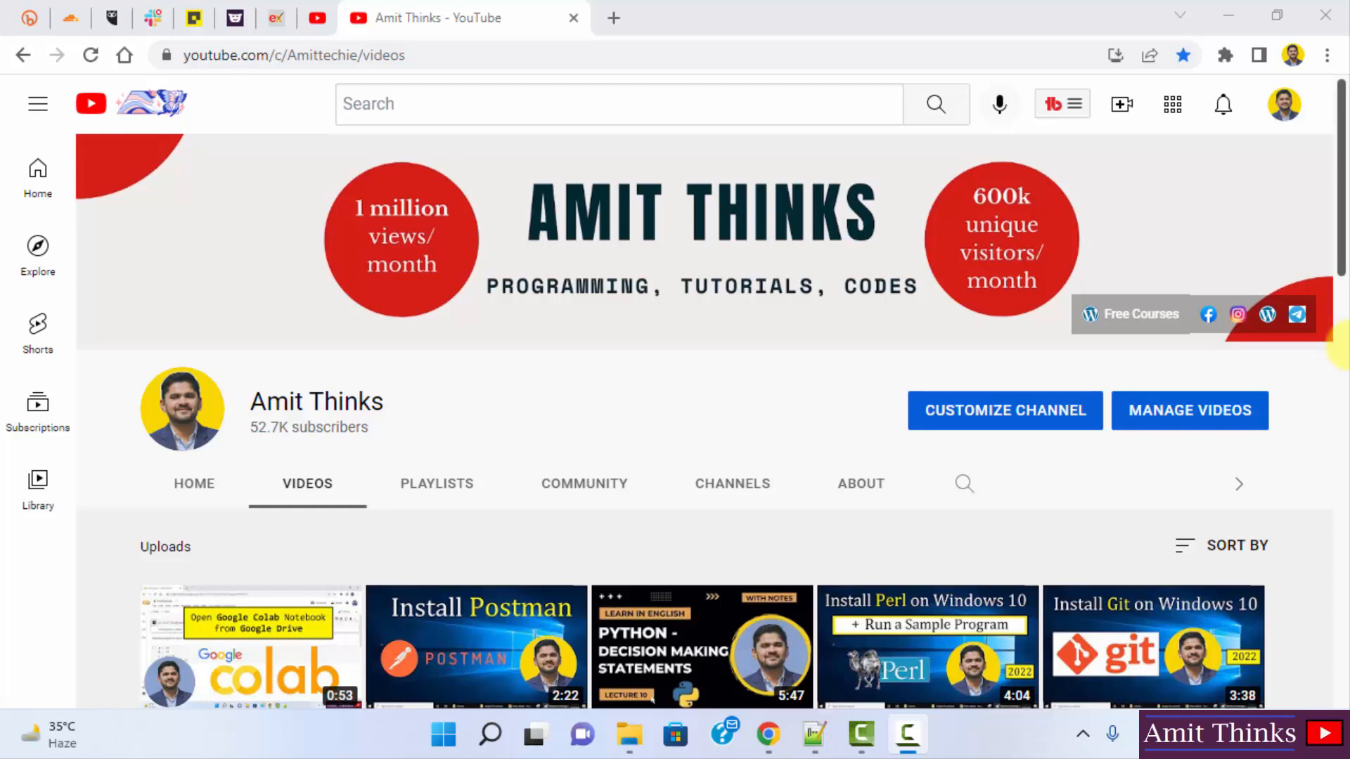
{"action": "mouse_move", "coordinate": [1017, 77]}
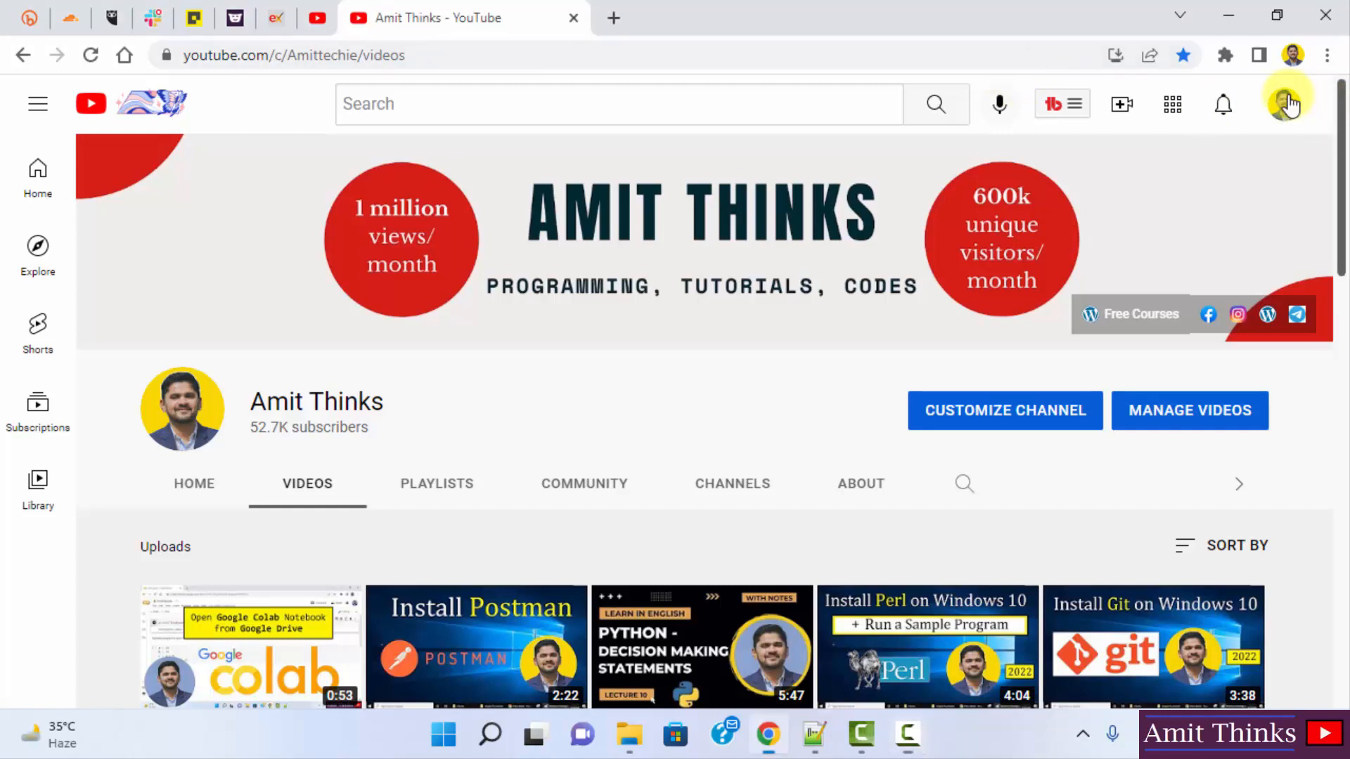
Launch YouTube Studio from the Amit Thinks account menu.
{"action": "left_click", "coordinate": [1289, 104]}
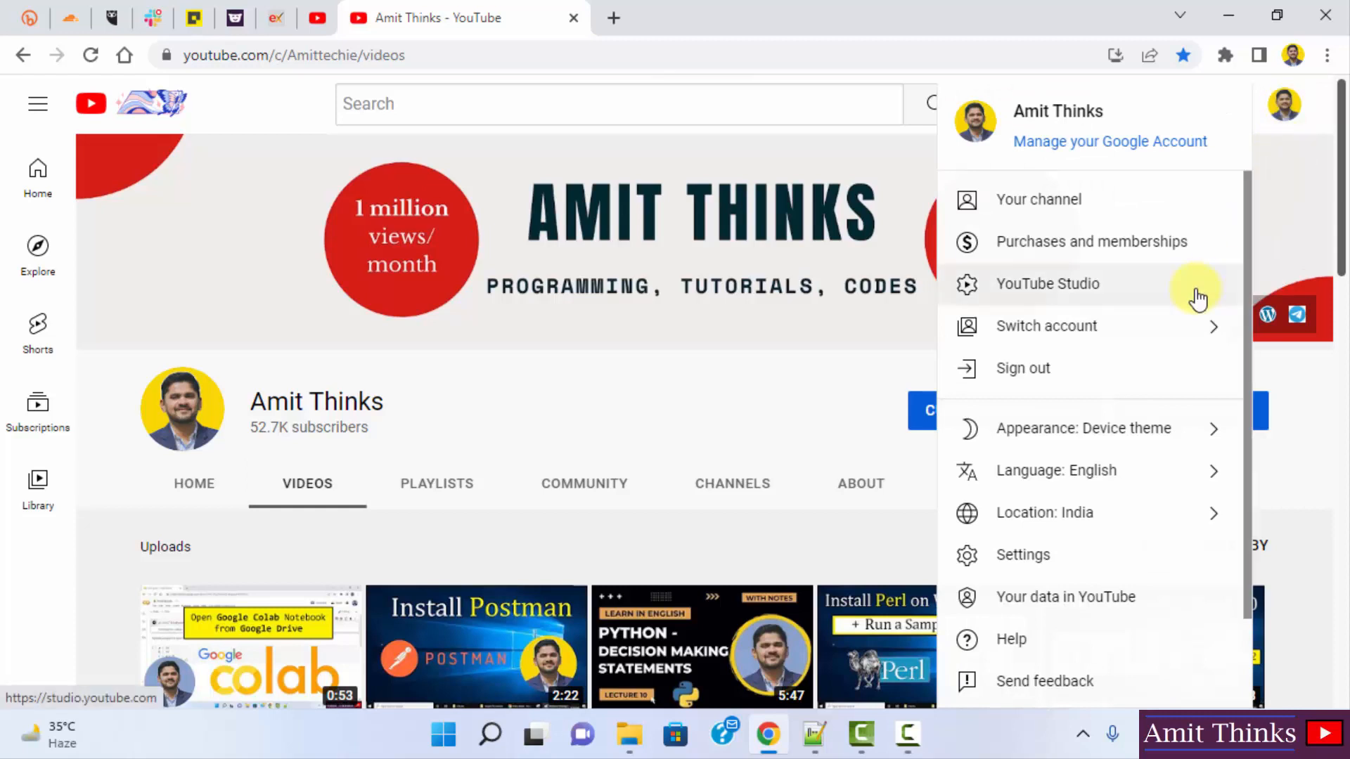
{"action": "left_click", "coordinate": [1047, 284]}
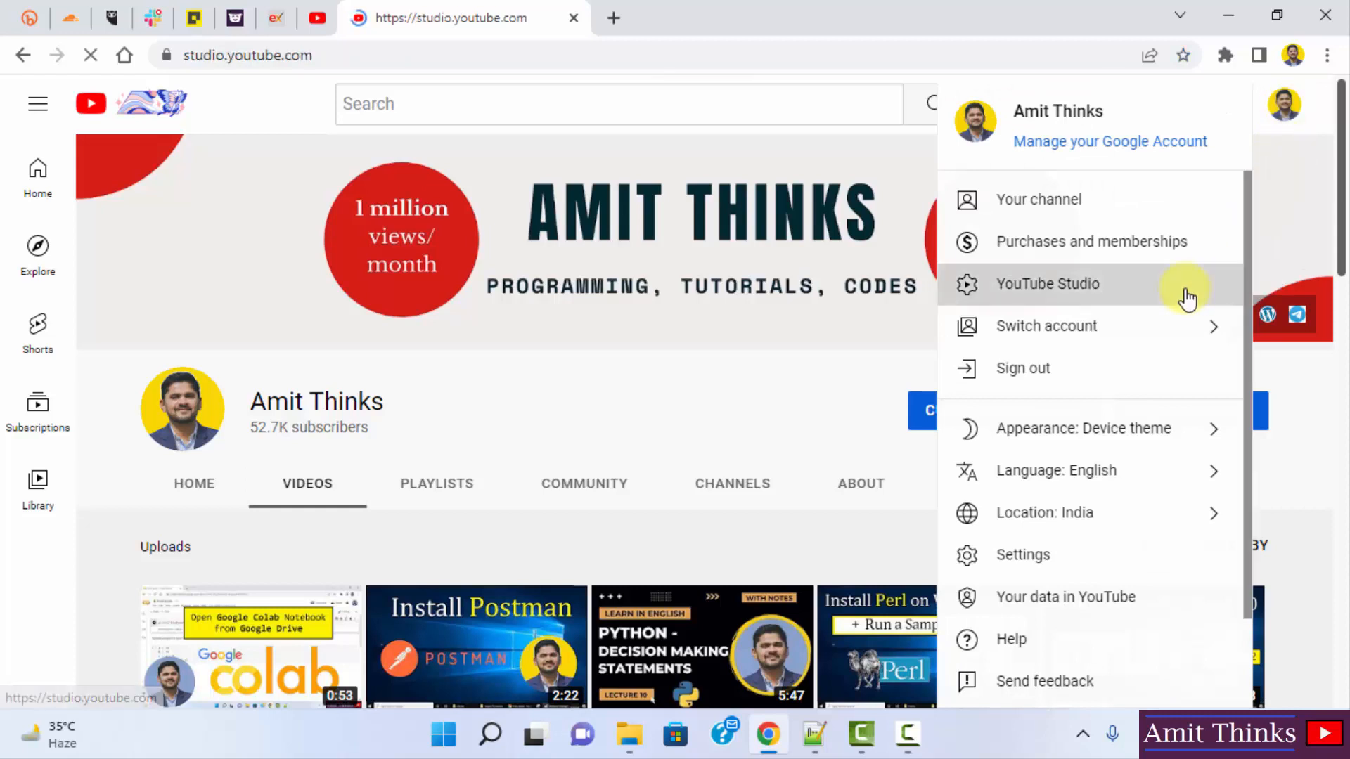
Go to the Customization page from the Studio sidebar.
{"action": "left_click", "coordinate": [1047, 284]}
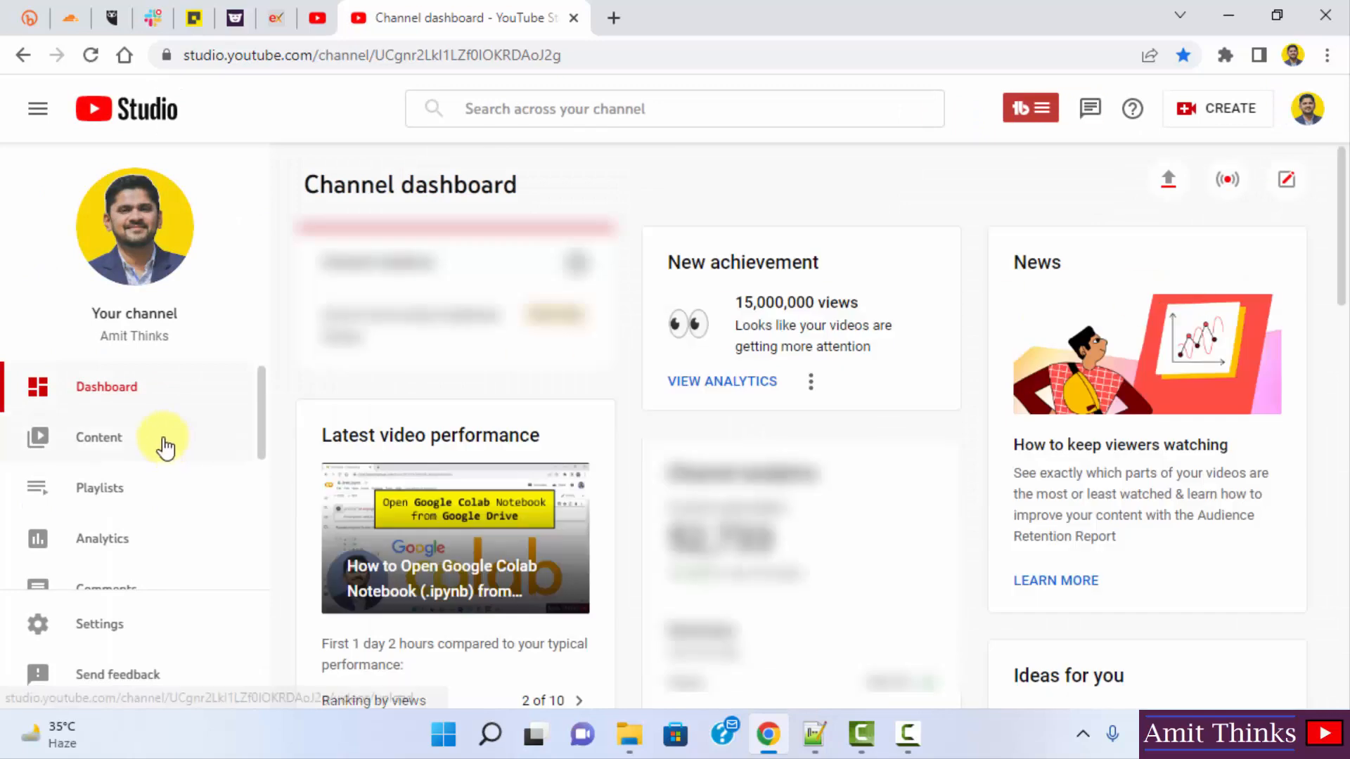
{"action": "mouse_move", "coordinate": [262, 438]}
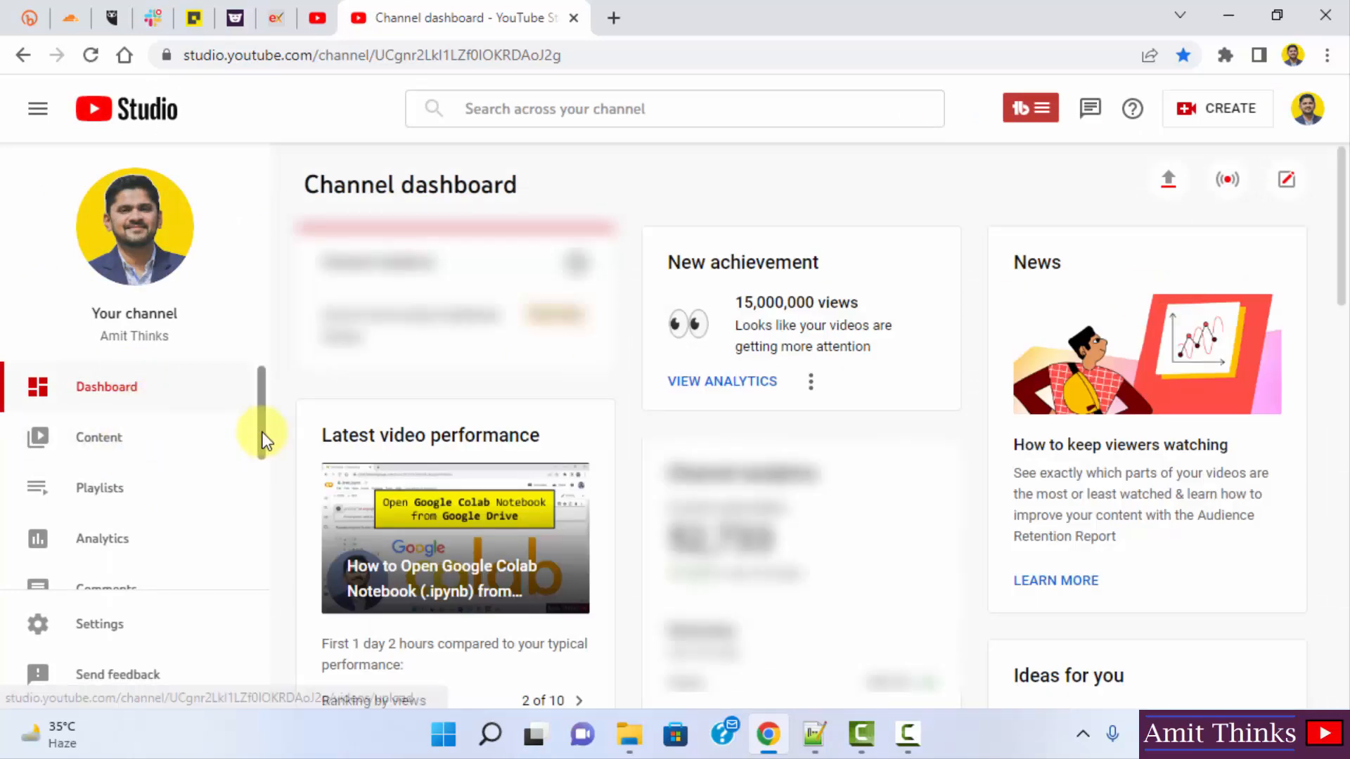
{"action": "scroll", "scroll_direction": "down", "scroll_amount": 3}
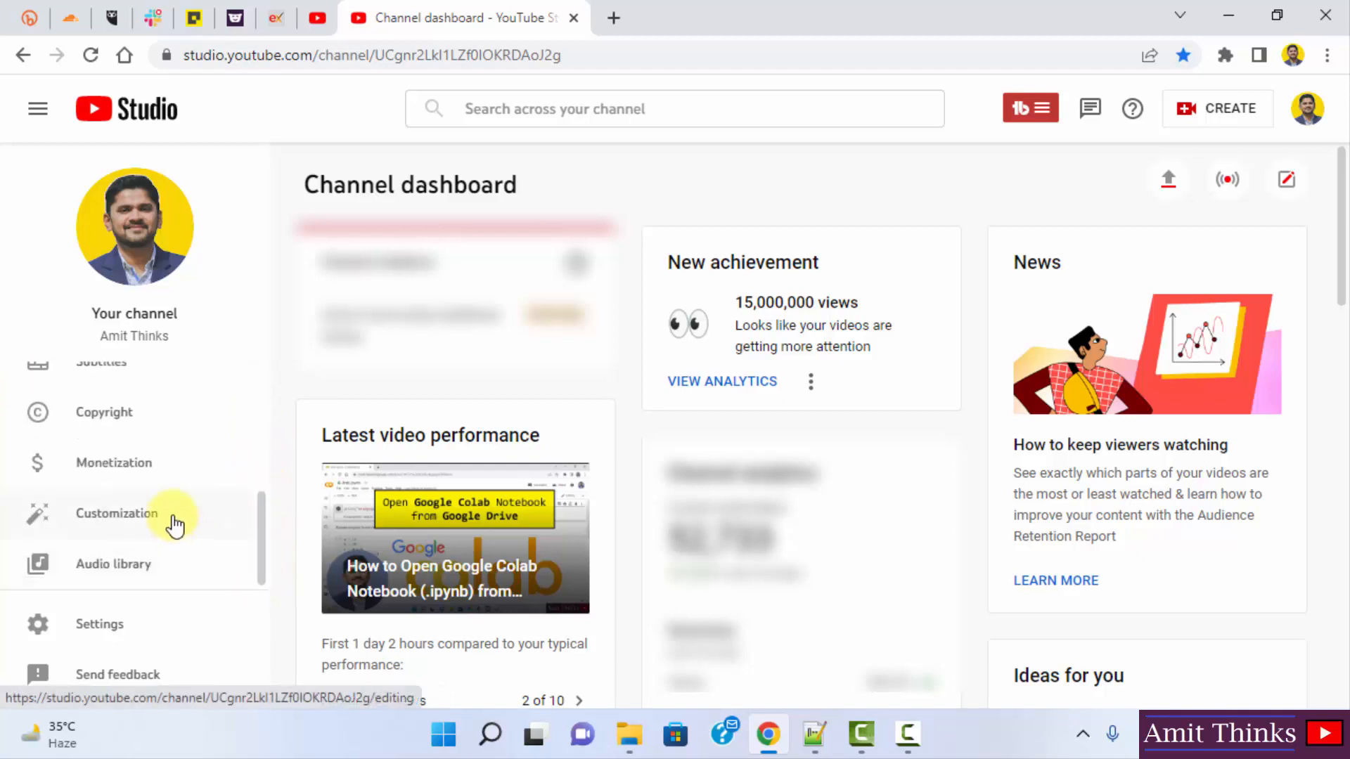
{"action": "left_click", "coordinate": [116, 514]}
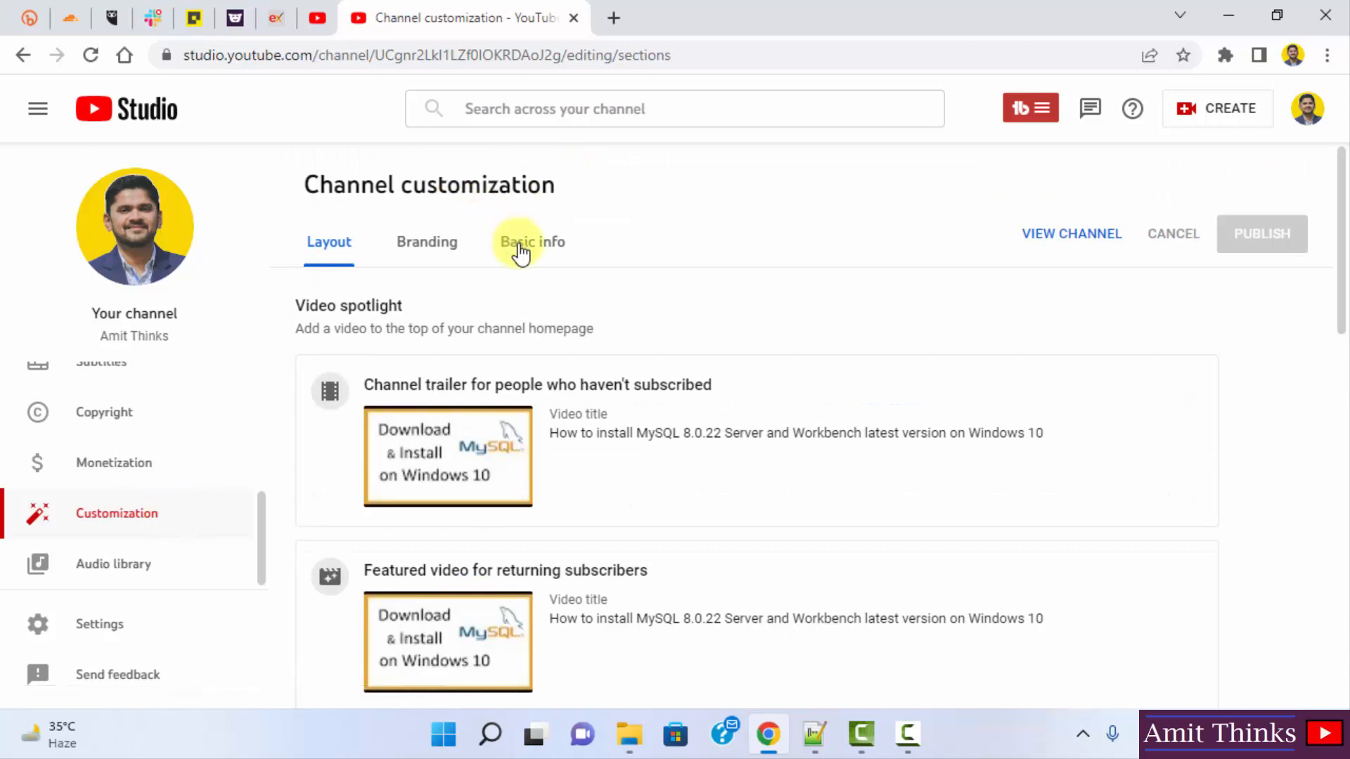
Switch to Basic info and scroll down to the Channel URL field.
{"action": "left_click", "coordinate": [532, 242]}
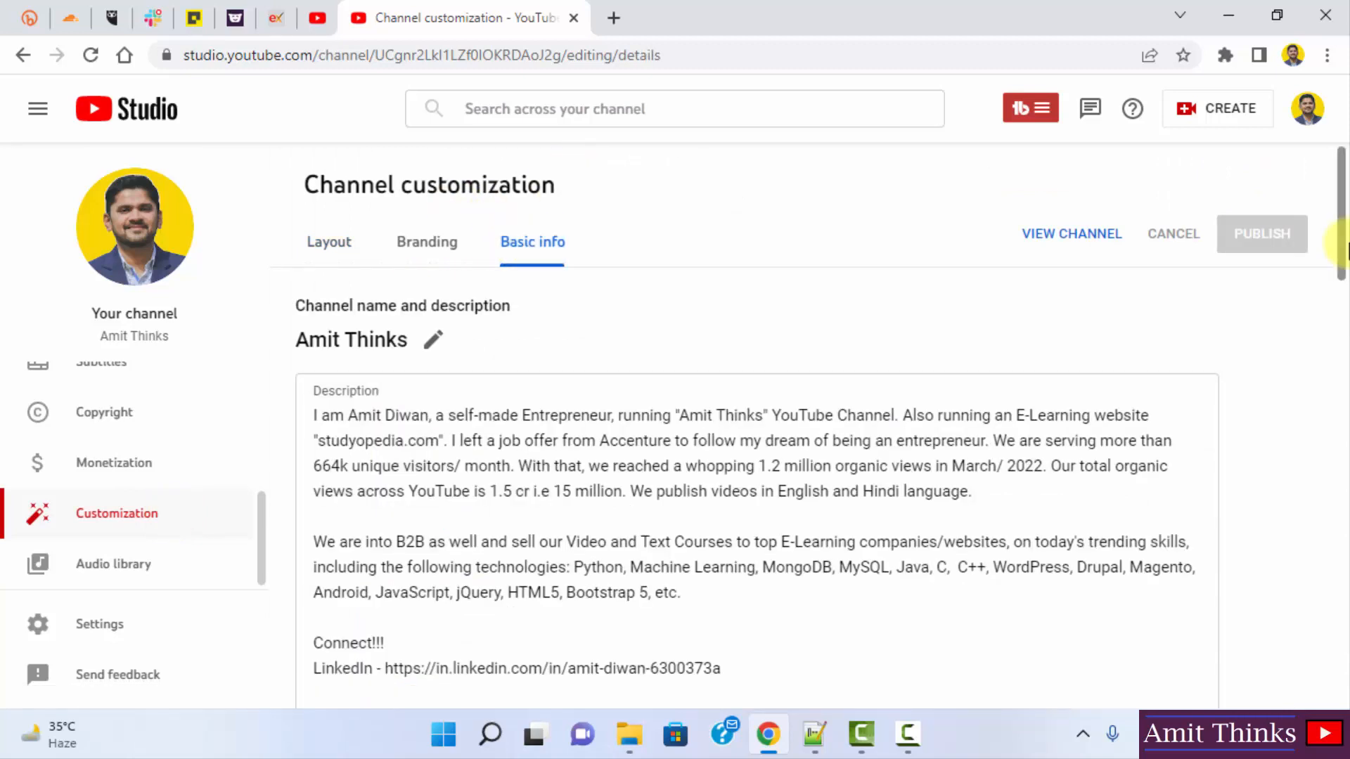
{"action": "scroll", "scroll_direction": "down", "scroll_amount": 3}
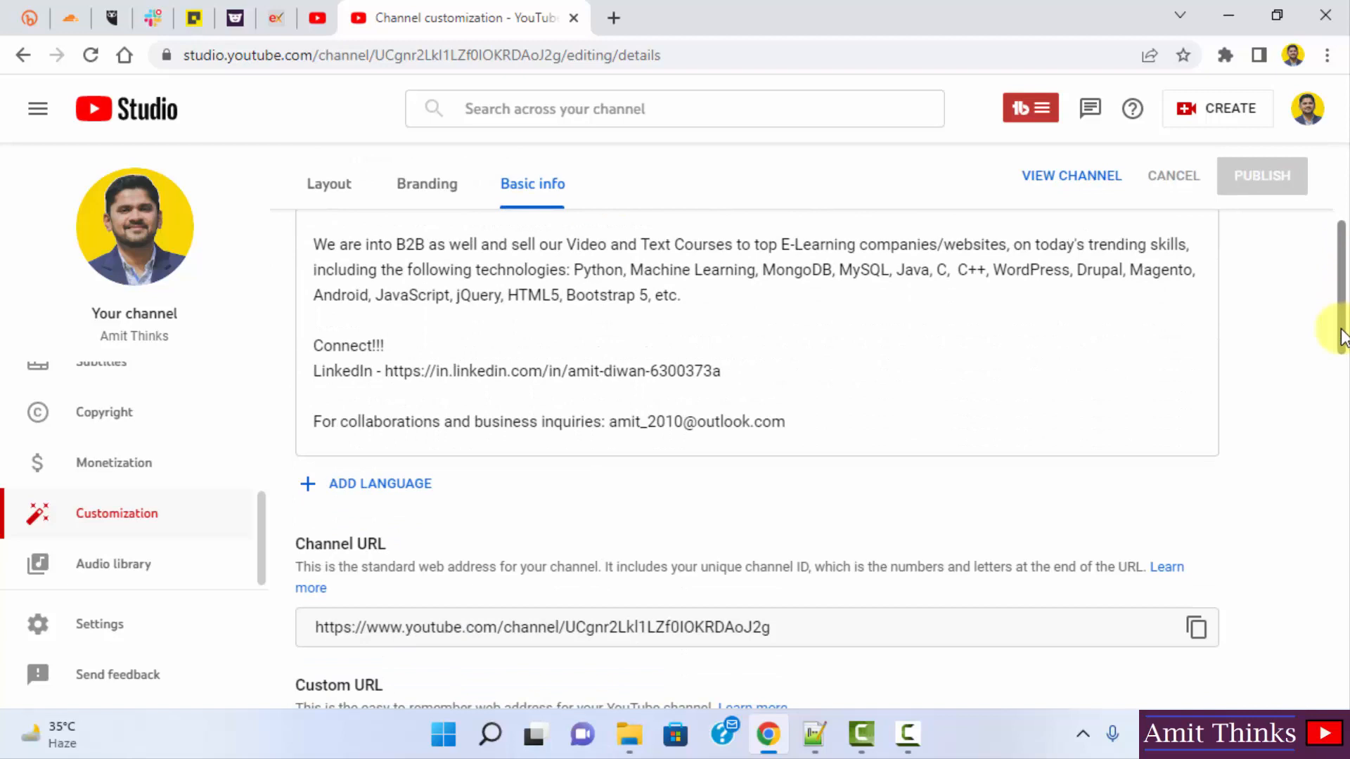
{"action": "scroll", "scroll_direction": "down", "scroll_amount": 3}
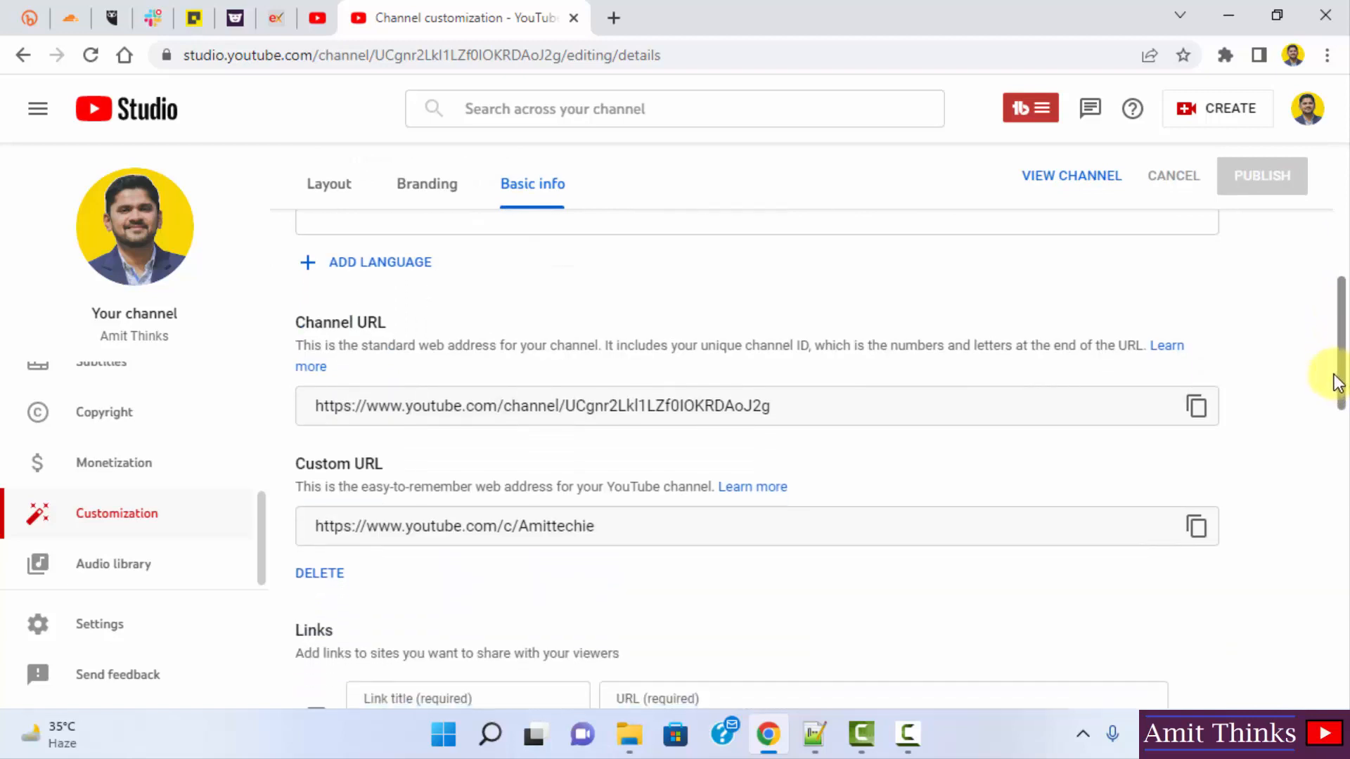
{"action": "mouse_move", "coordinate": [695, 388]}
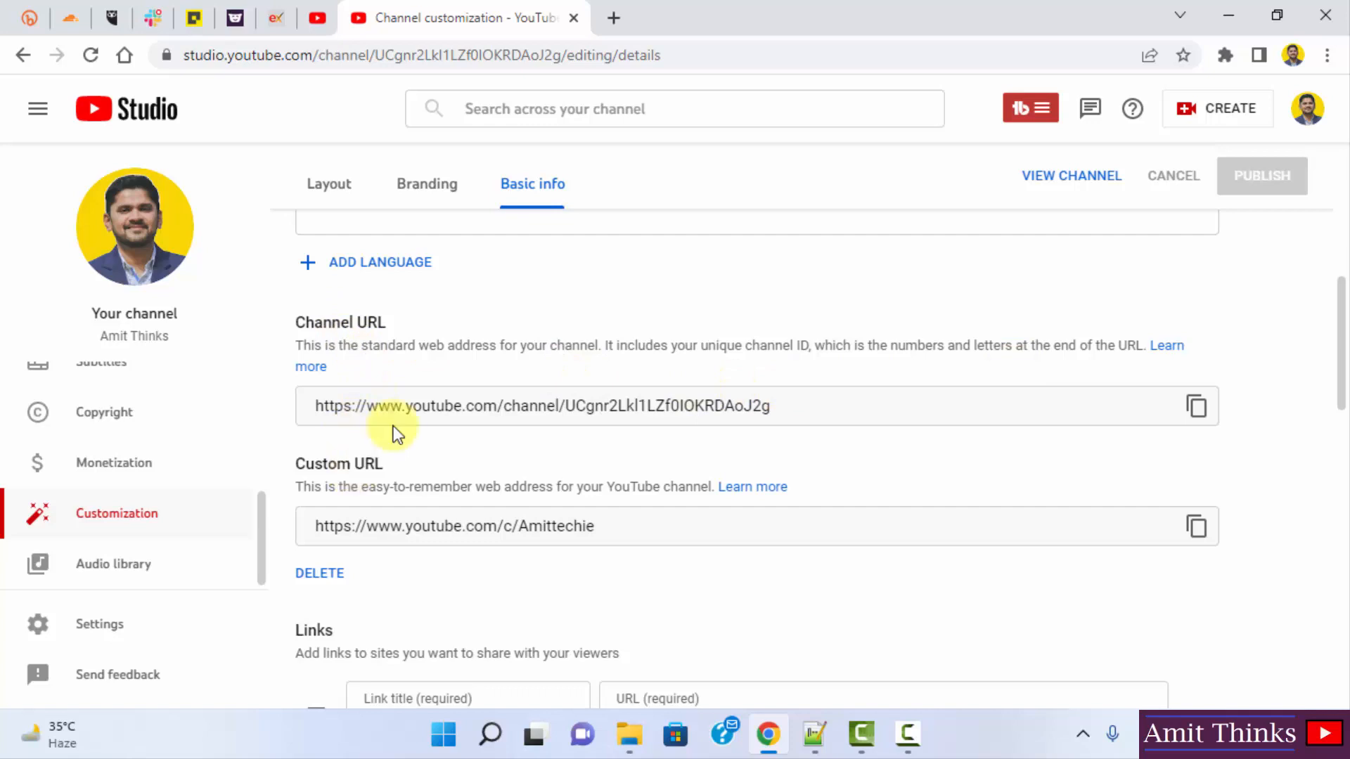
{"action": "mouse_move", "coordinate": [441, 325]}
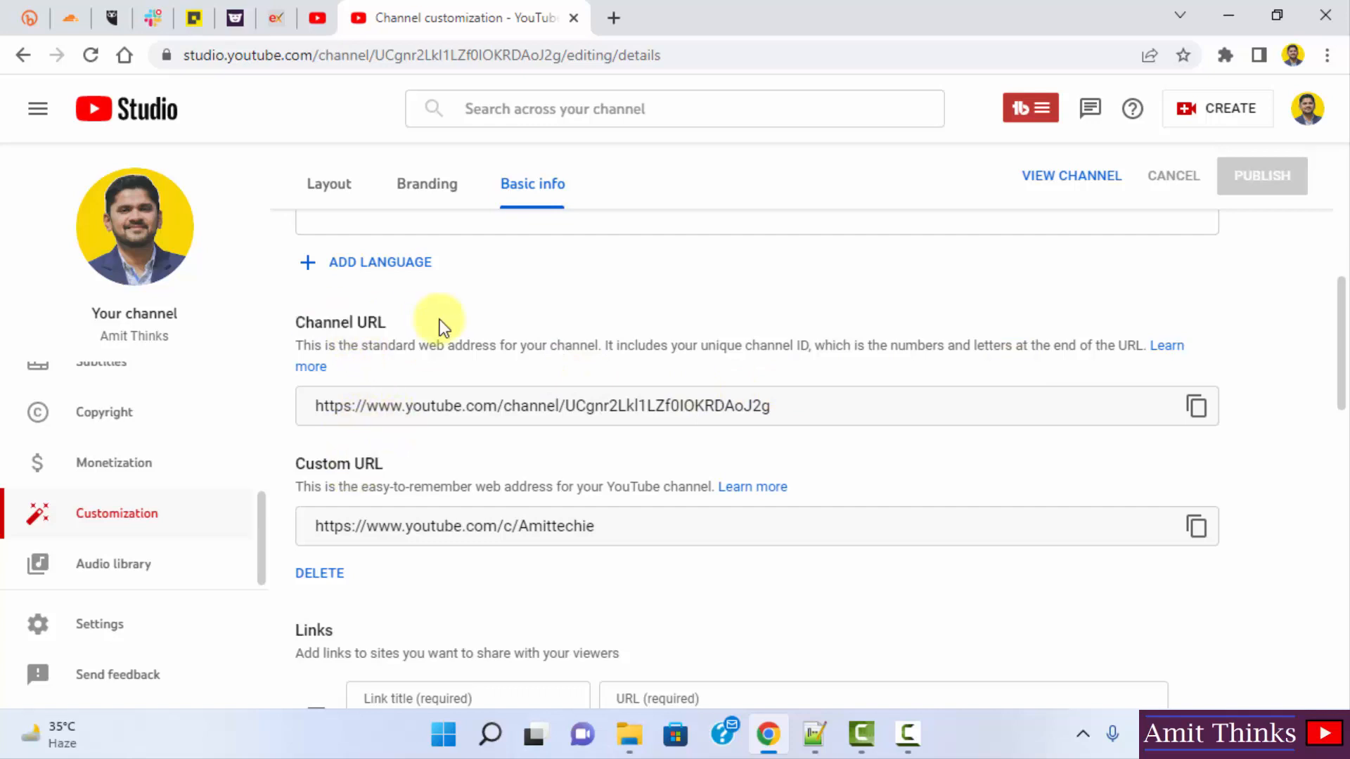
{"action": "double_click", "coordinate": [751, 346]}
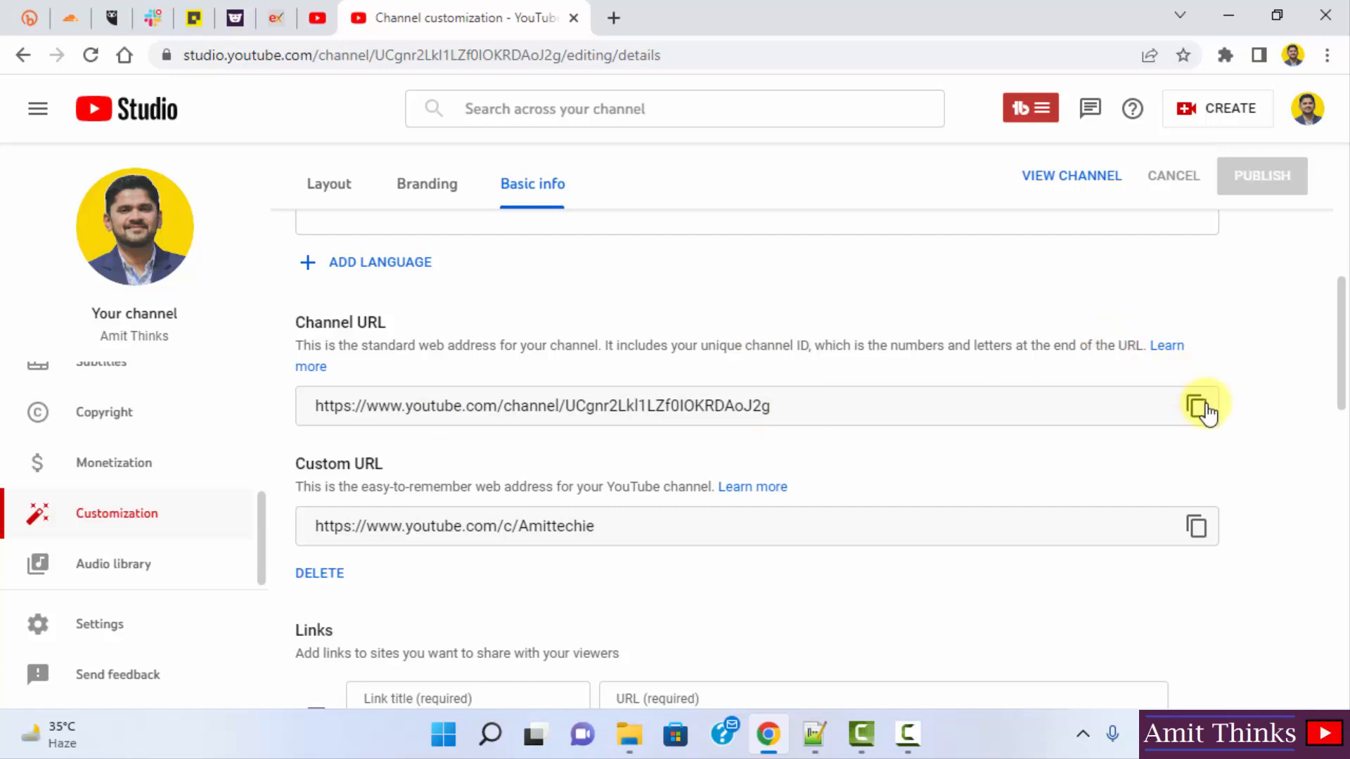
{"action": "mouse_move", "coordinate": [701, 405]}
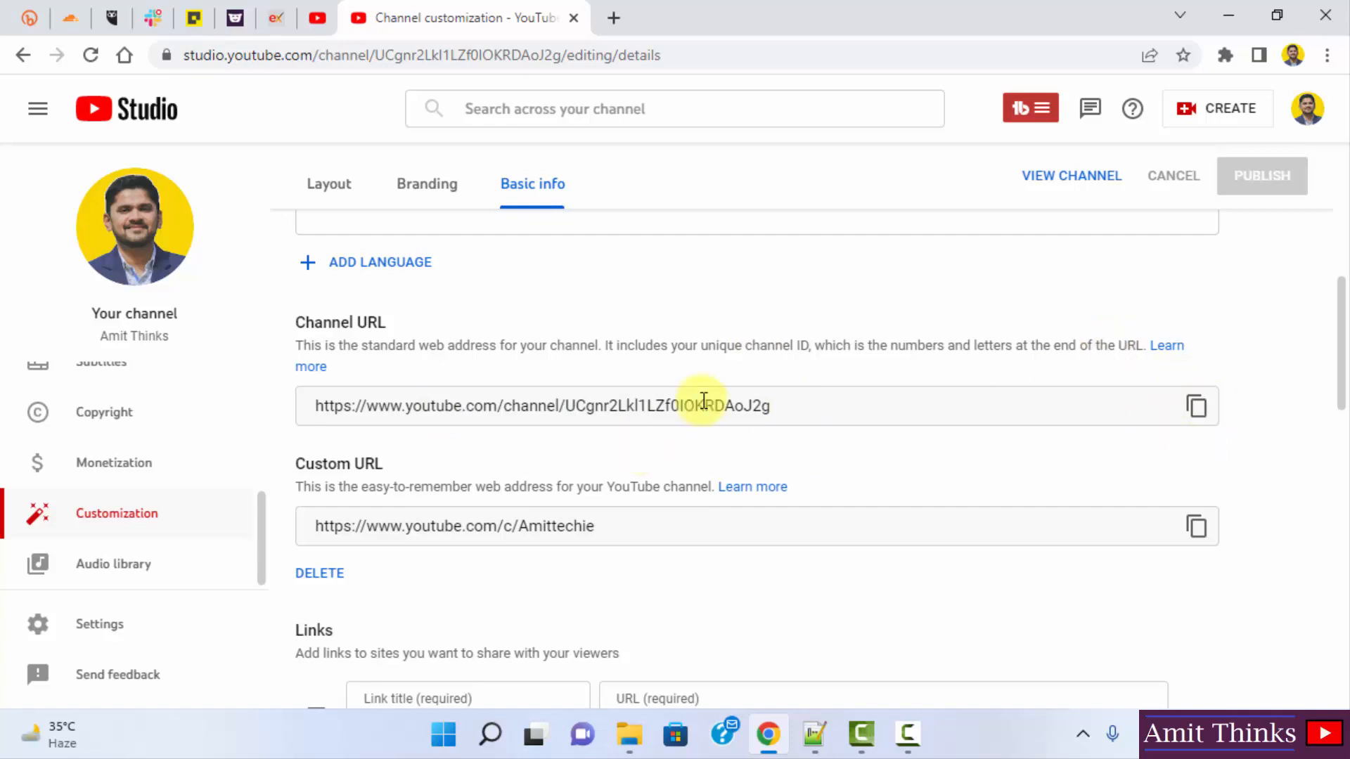
{"action": "left_click", "coordinate": [377, 54]}
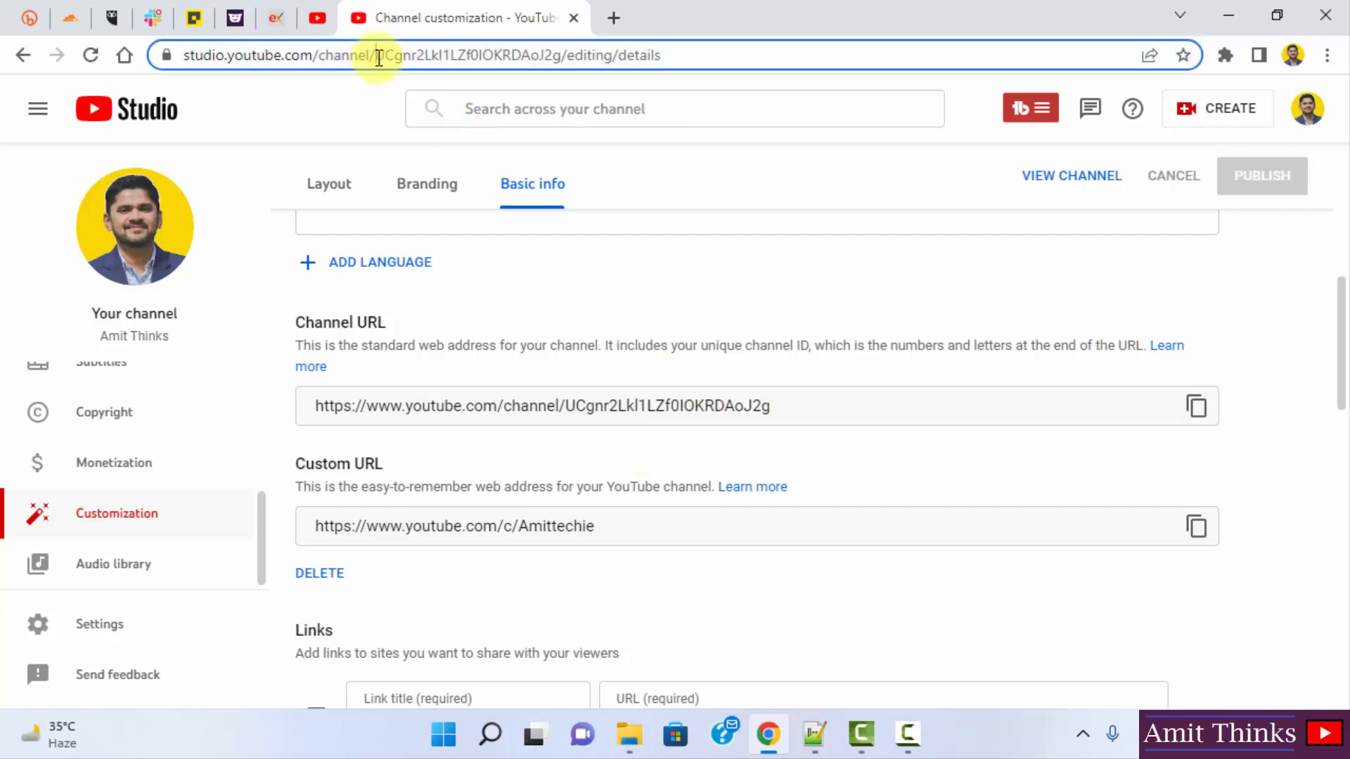